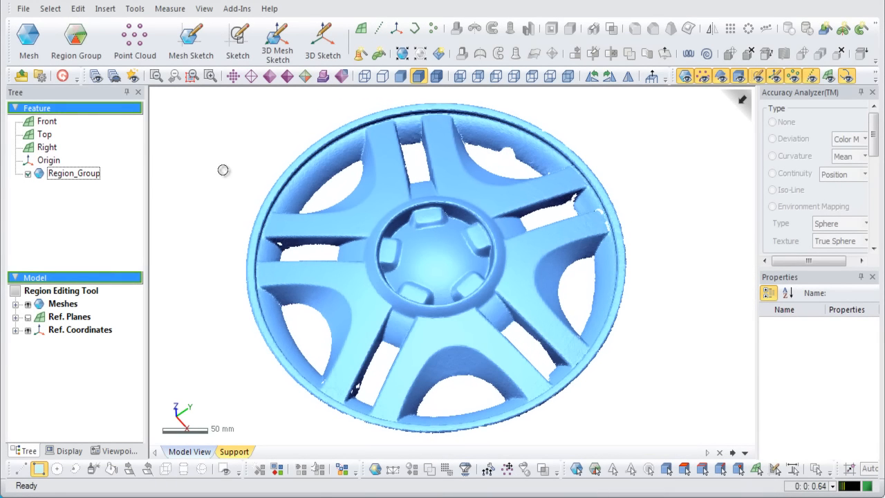
pyautogui.moveTo(75, 39)
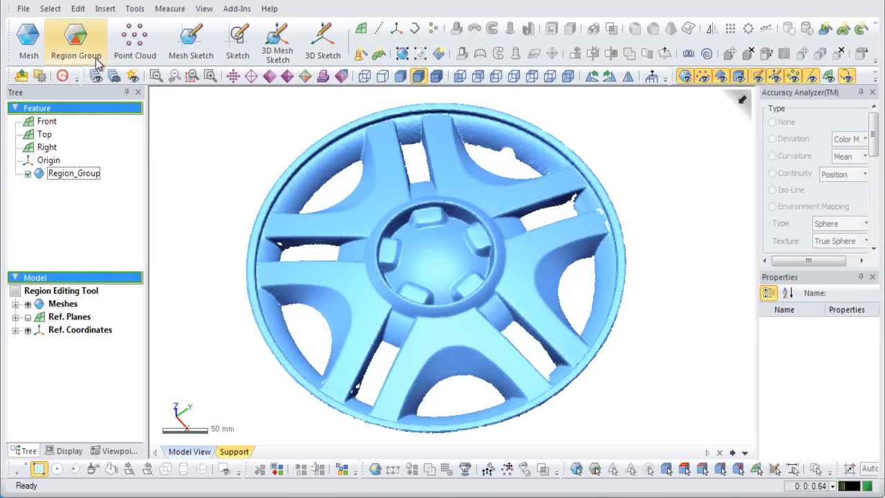
# Step: Enter Region Group mode on the hubcap scan and open Auto Segment at sensitivity 60
pyautogui.click(76, 38)
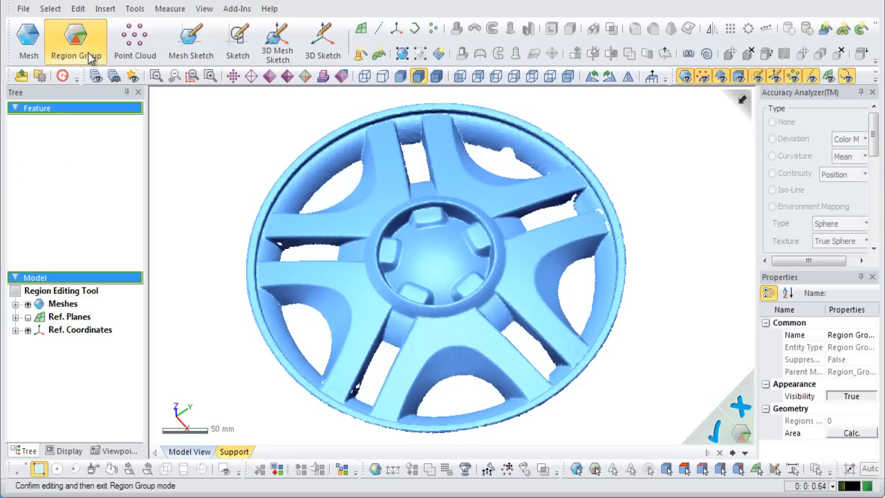
pyautogui.click(75, 38)
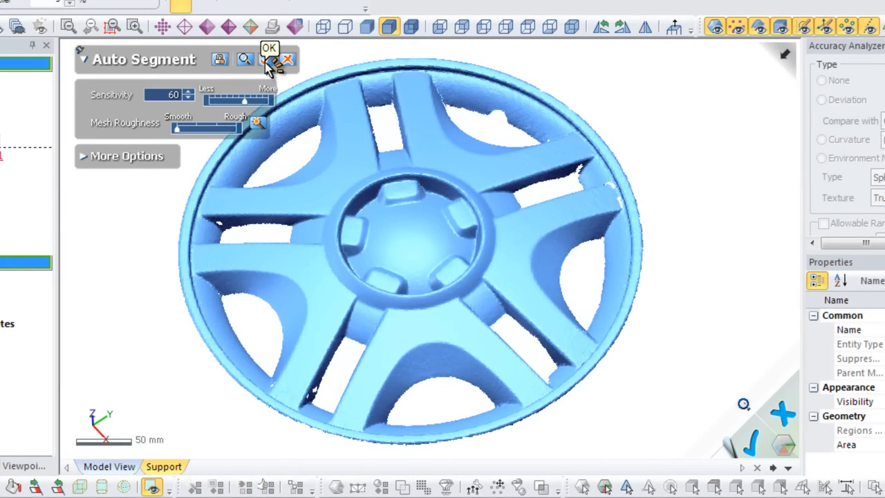
# Step: Run Auto Segment to produce about 180 colored regions on the hubcap
pyautogui.click(269, 58)
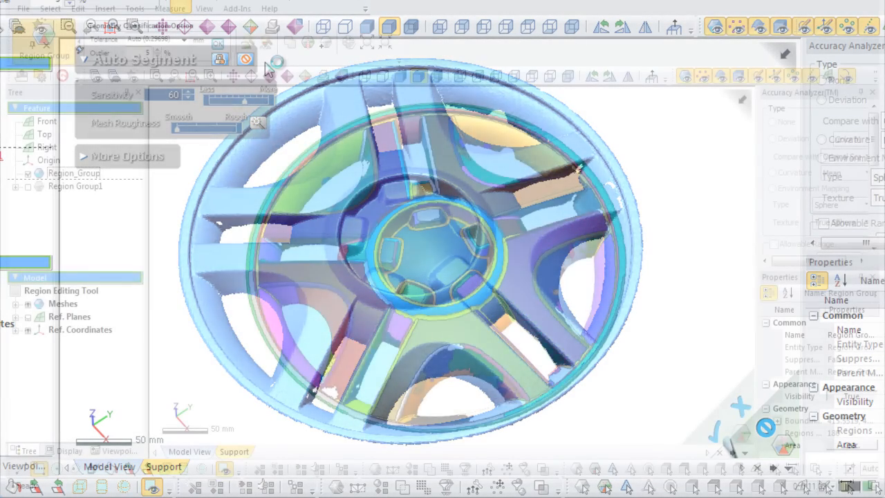
pyautogui.click(218, 43)
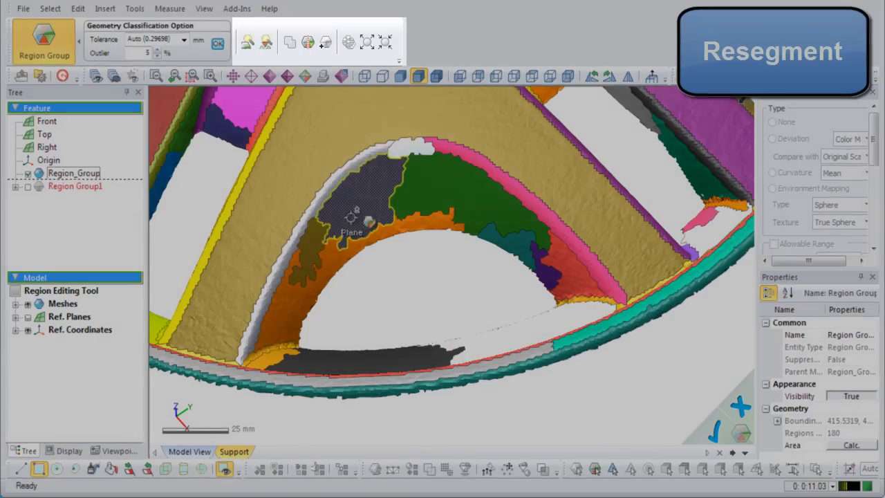
pyautogui.moveTo(247, 43)
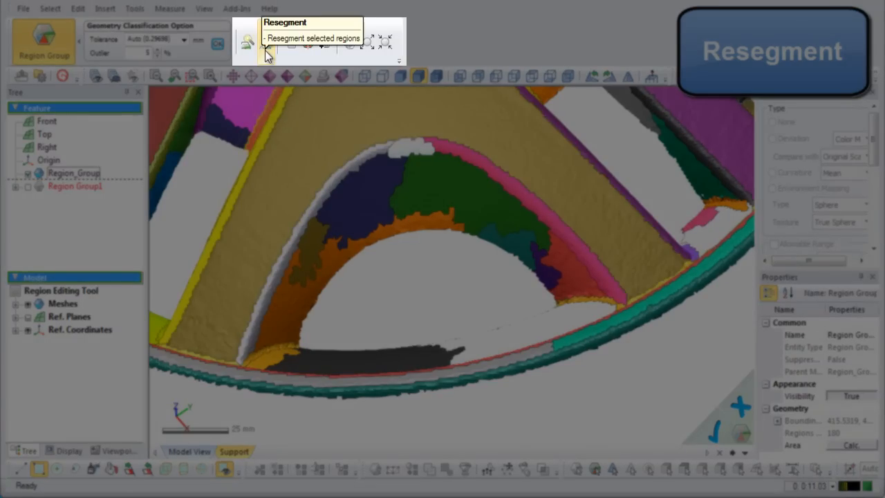
# Step: Resegment the fragmented spoke-arch regions at sensitivity 10
pyautogui.click(264, 43)
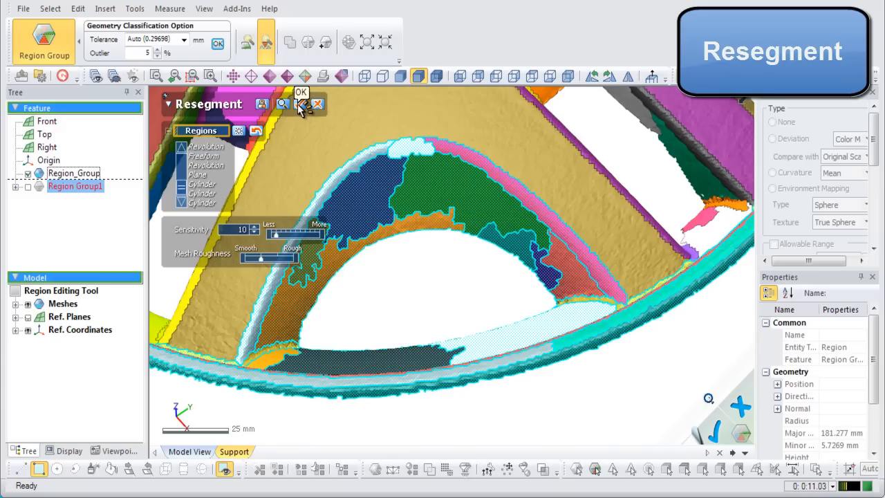
pyautogui.click(301, 103)
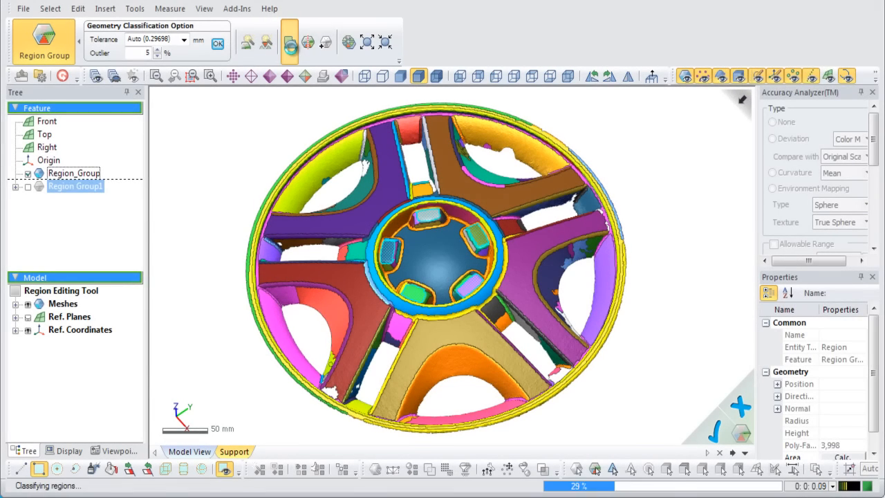
pyautogui.moveTo(307, 43)
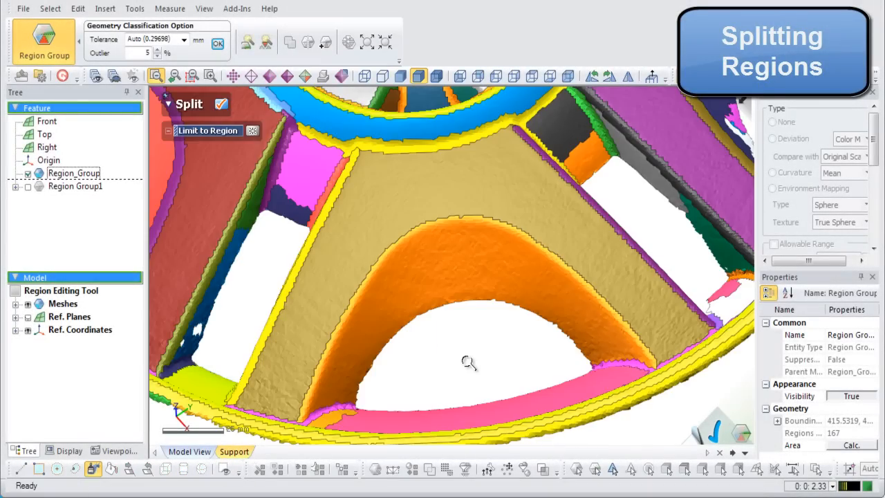
pyautogui.moveTo(442, 96)
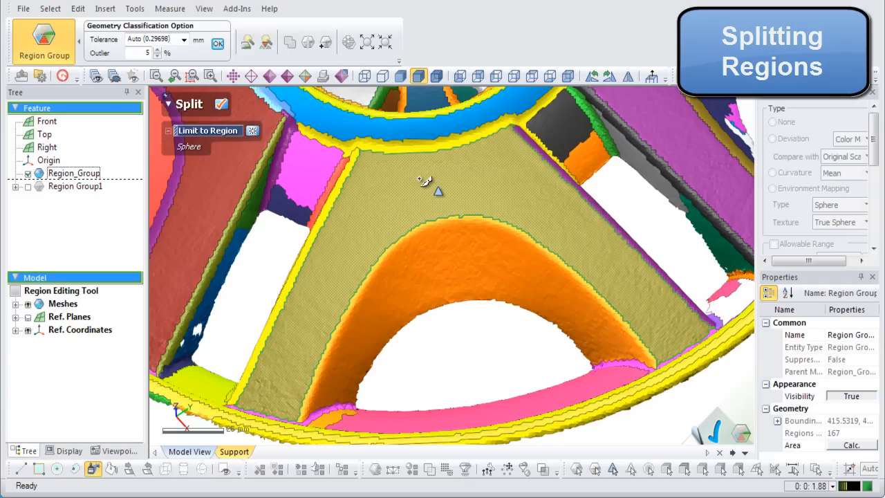
pyautogui.moveTo(438, 128)
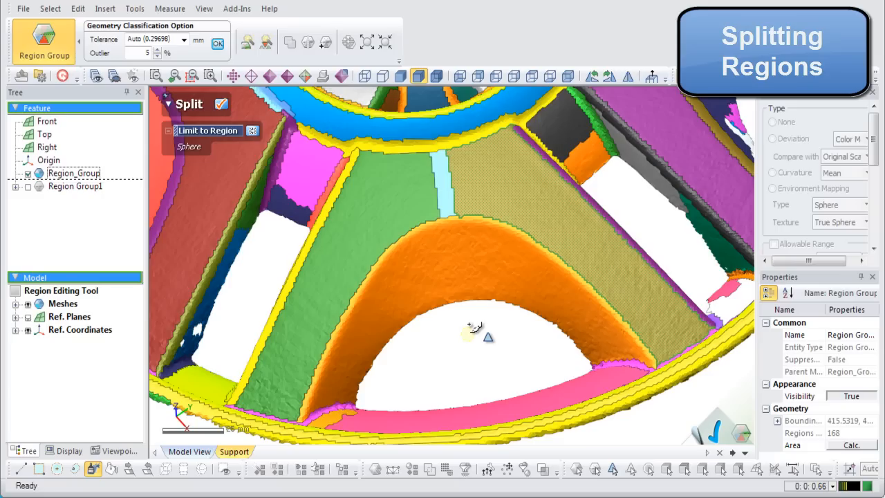
pyautogui.moveTo(476, 332)
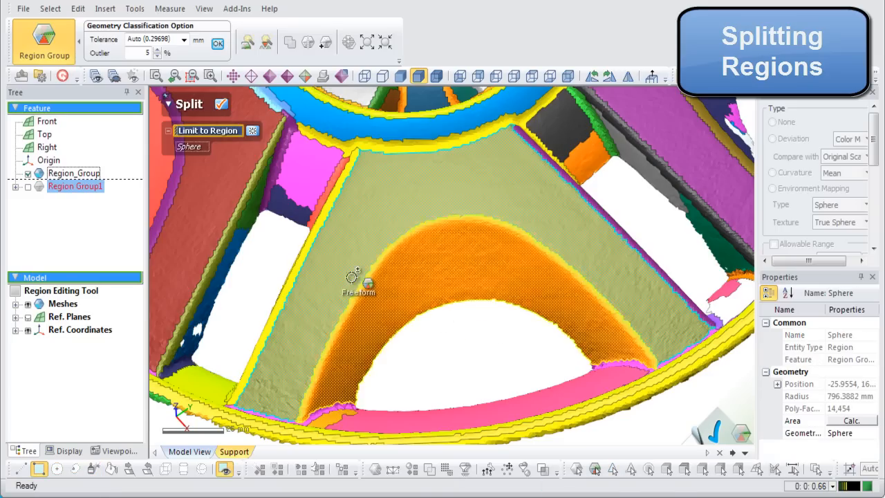
# Step: Split the spoke and arch at the lower-left and lower-right corners, giving 171 regions
pyautogui.click(74, 172)
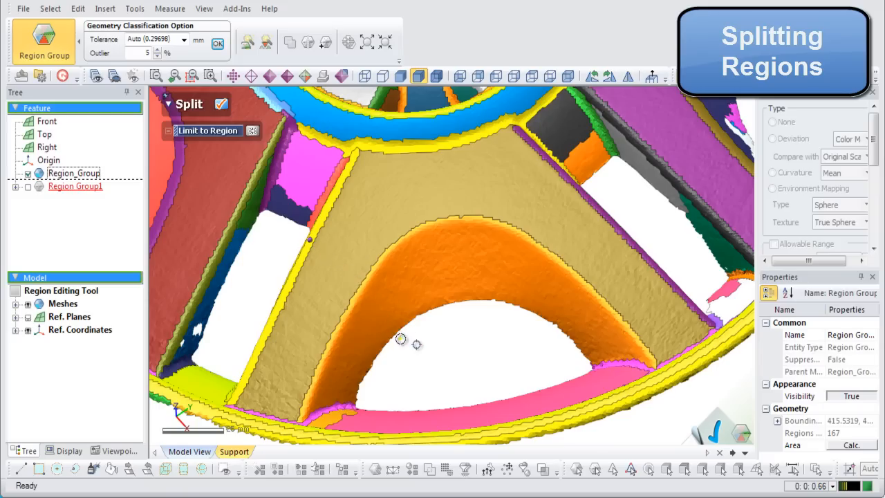
pyautogui.moveTo(310, 238); pyautogui.dragTo(406, 338)
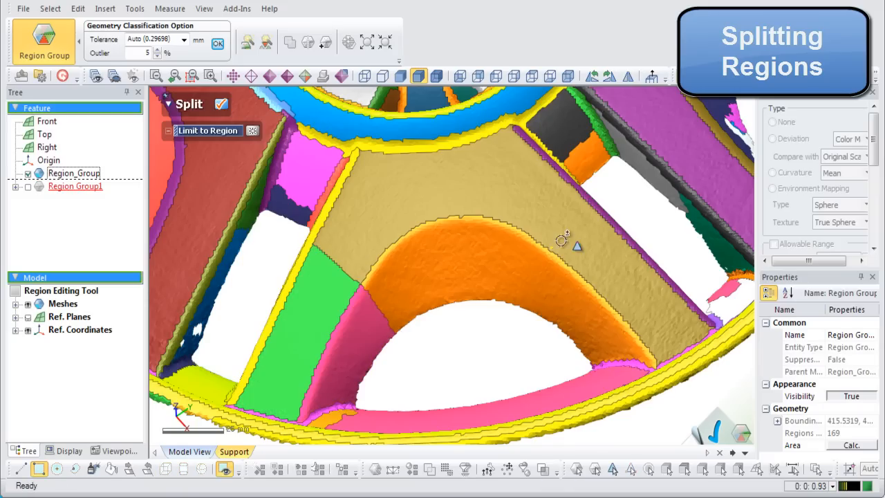
pyautogui.moveTo(577, 231)
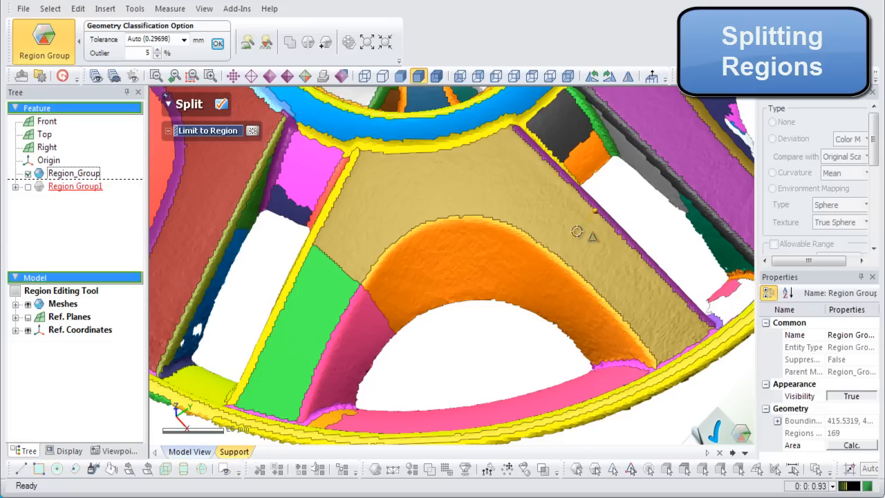
pyautogui.moveTo(577, 231); pyautogui.dragTo(539, 318)
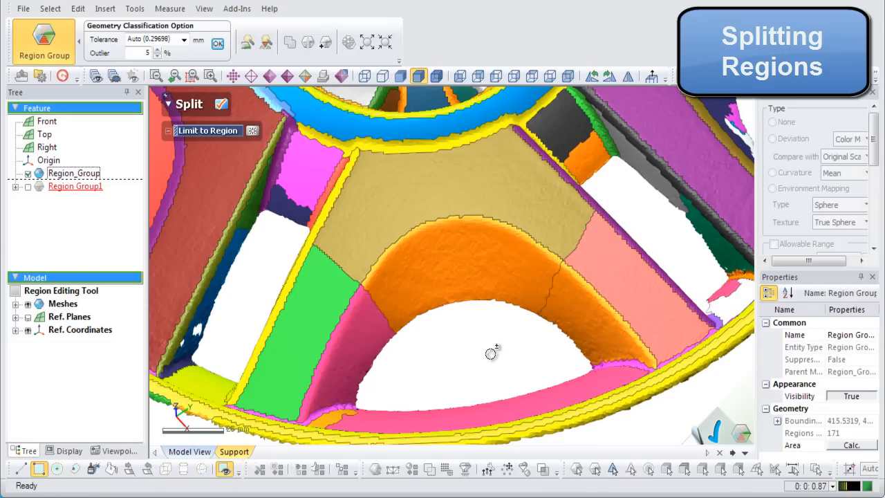
pyautogui.moveTo(209, 133)
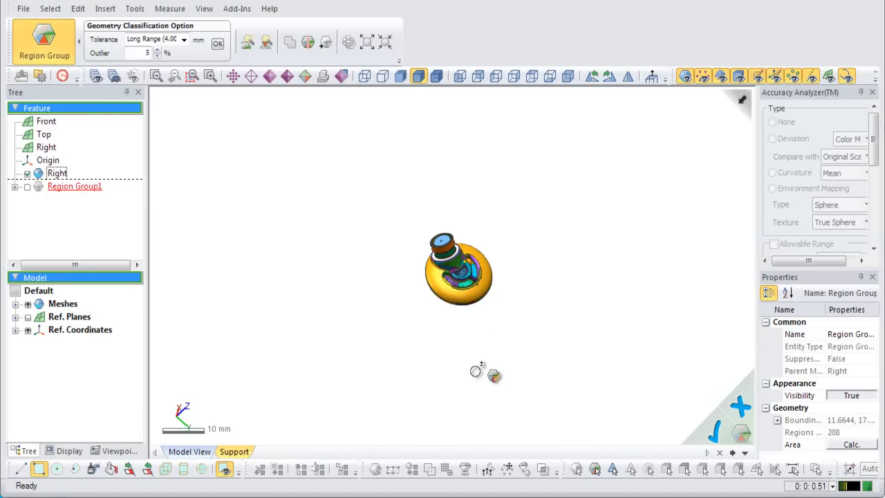
pyautogui.moveTo(489, 392)
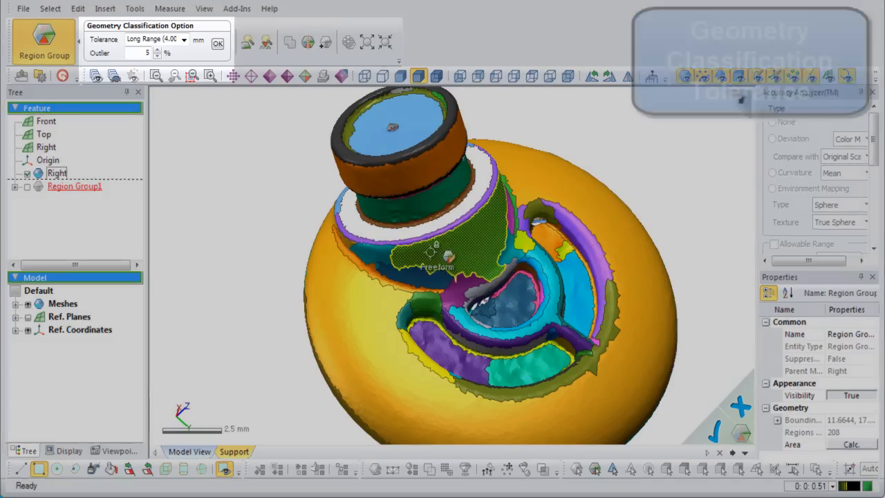
# Step: Reclassify the knob scan's region types using the Auto tolerance of 0.02636 mm
pyautogui.click(182, 40)
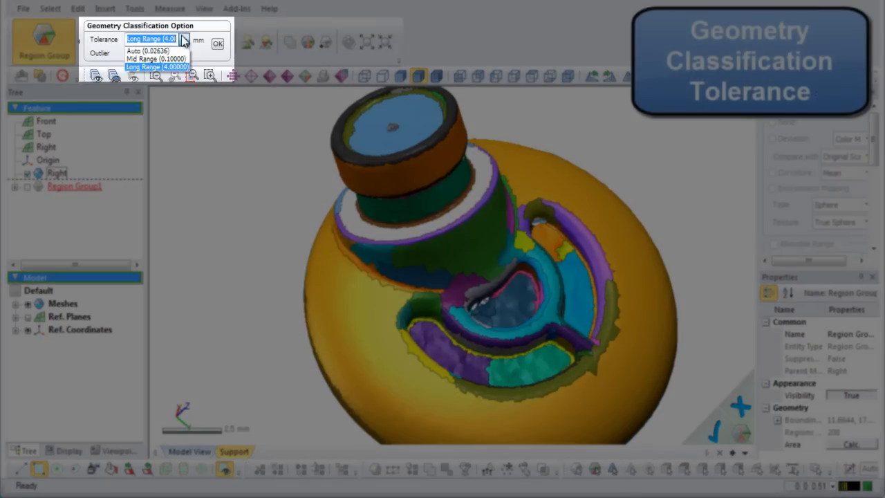
pyautogui.click(145, 52)
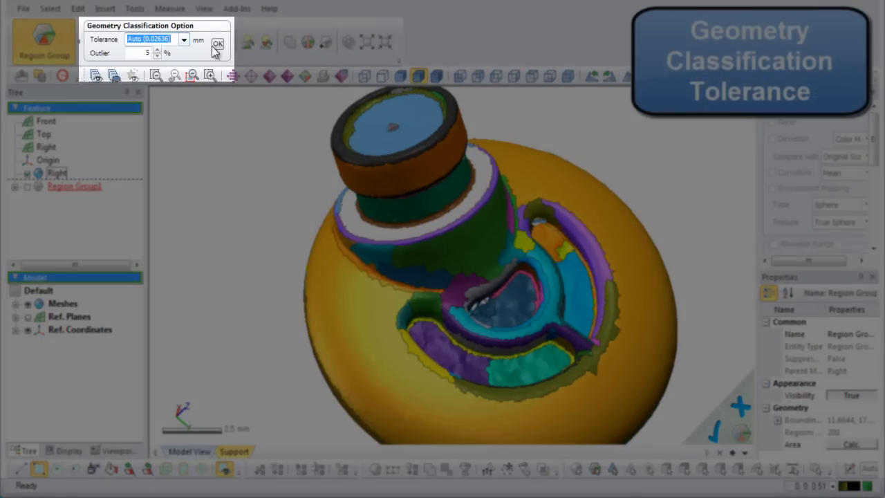
pyautogui.click(218, 43)
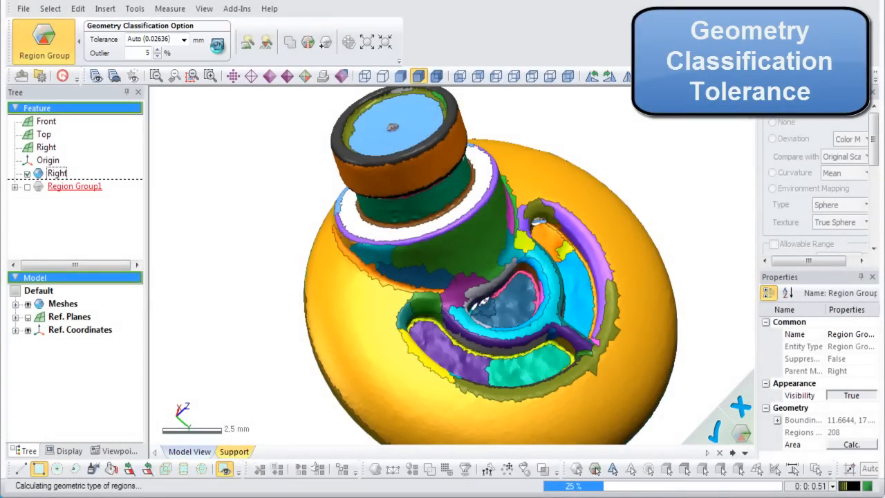
pyautogui.click(217, 44)
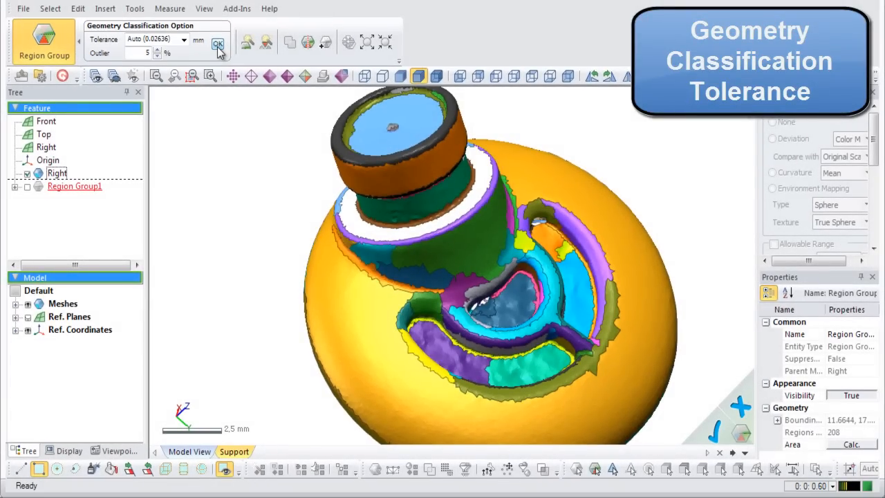